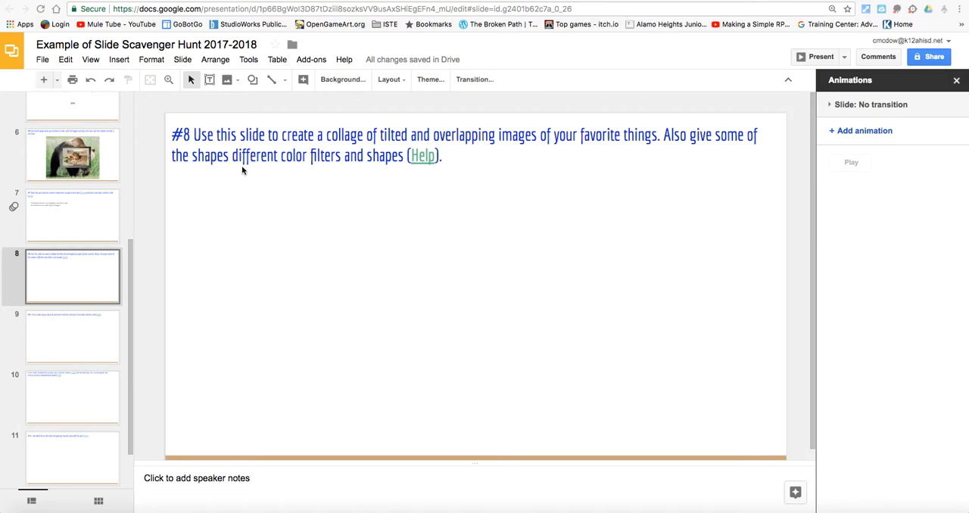
mouse_move(319, 237)
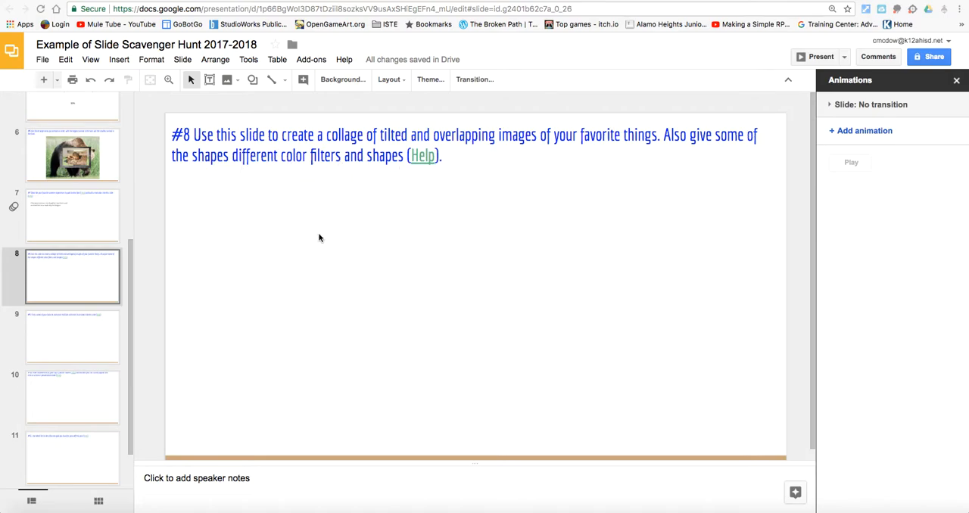
mouse_move(366, 243)
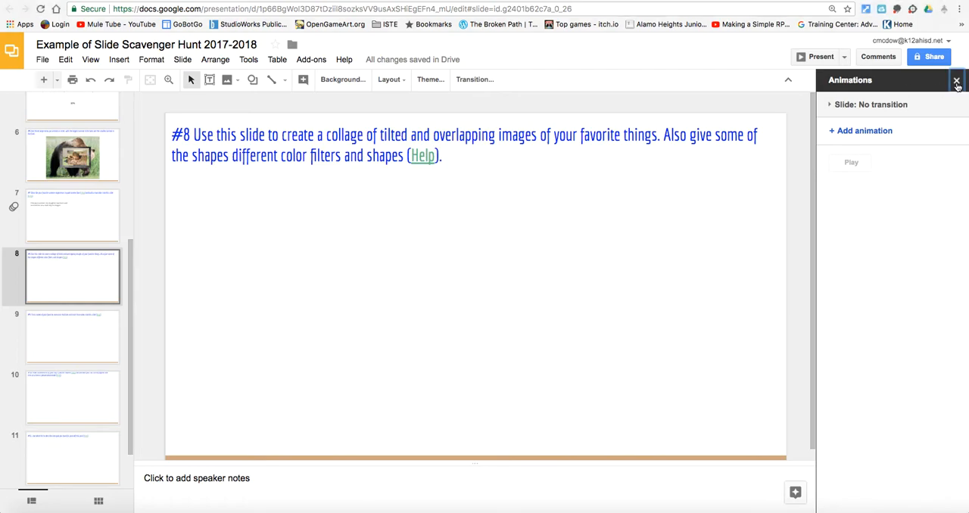
Close the Animations side panel on slide 8.
click(957, 82)
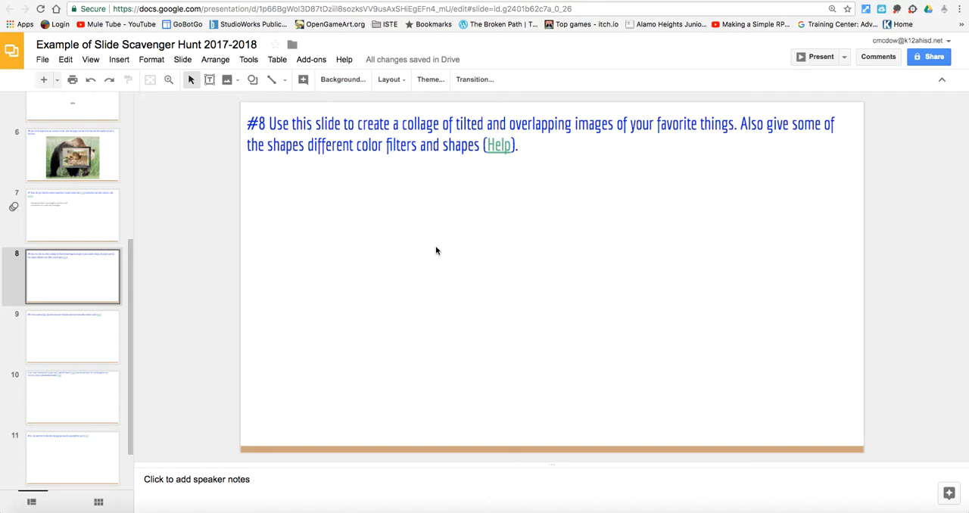
mouse_move(373, 264)
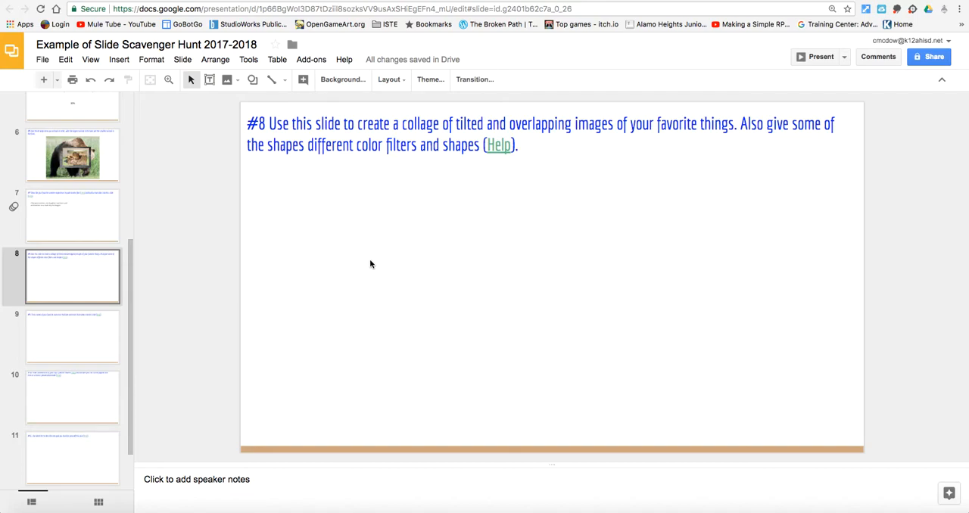
mouse_move(467, 270)
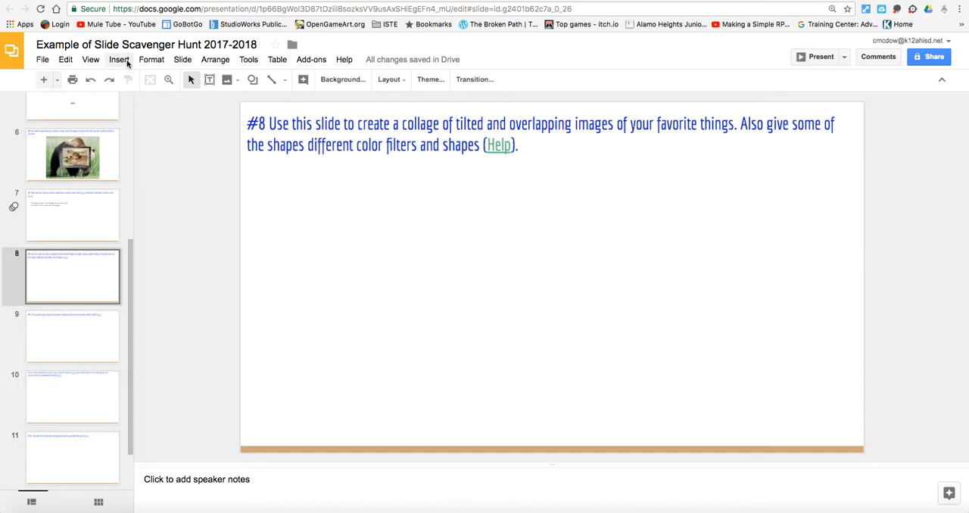
Insert a web-searched 'computers' photo of a monitor on a desk onto slide 8.
click(127, 59)
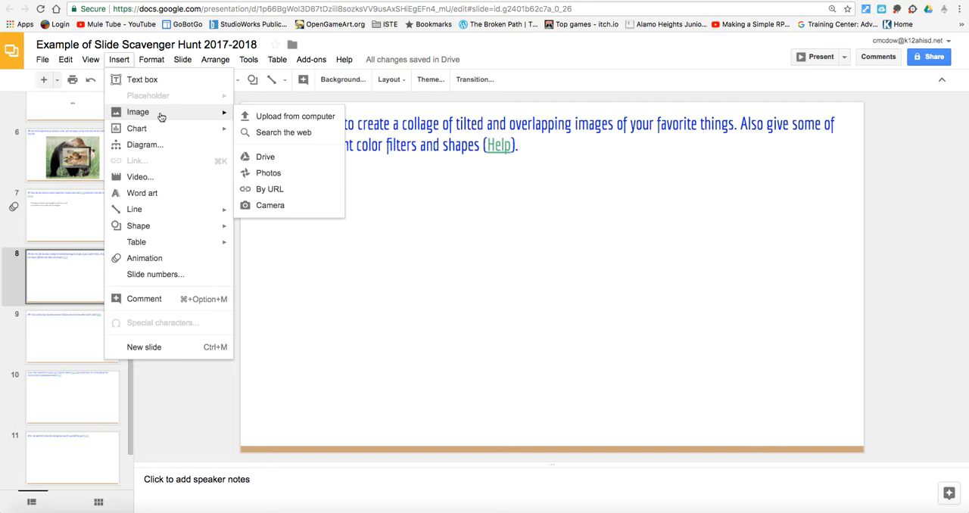
click(353, 240)
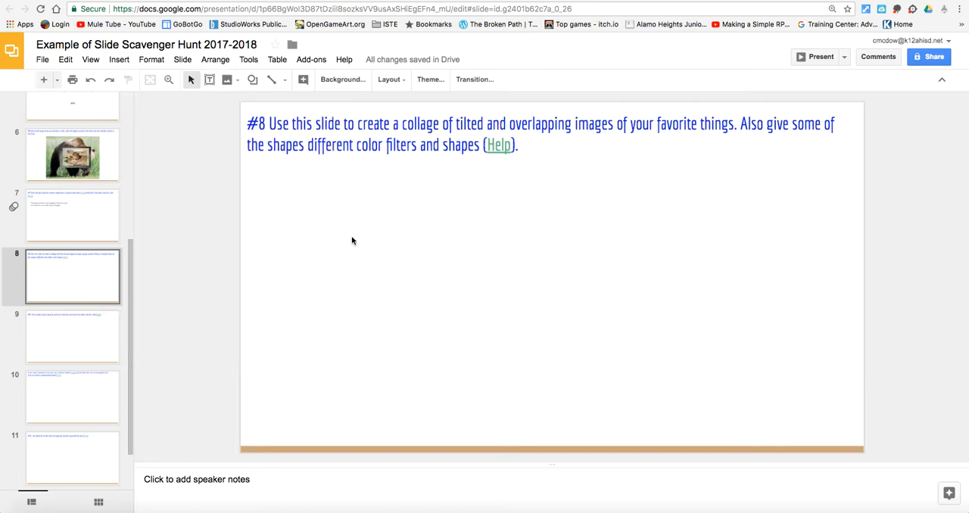
click(249, 79)
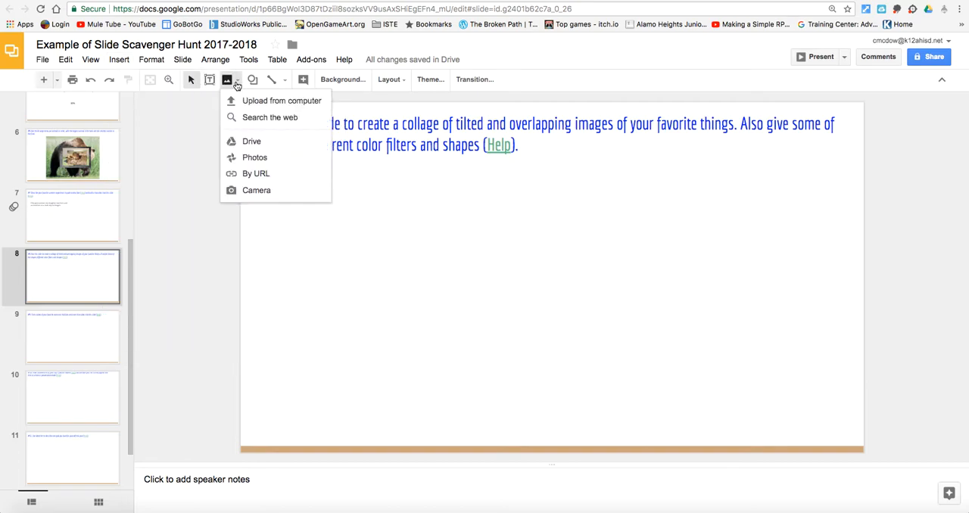
mouse_move(255, 121)
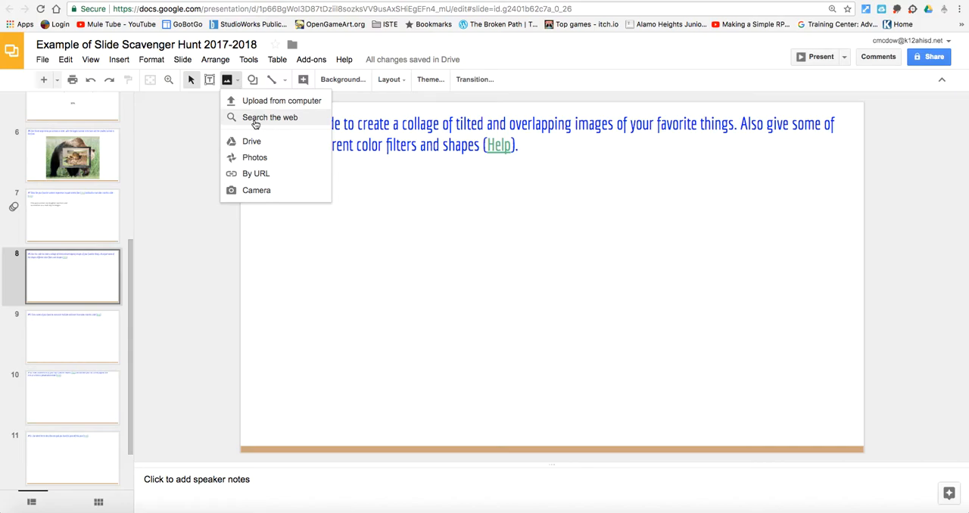
click(270, 117)
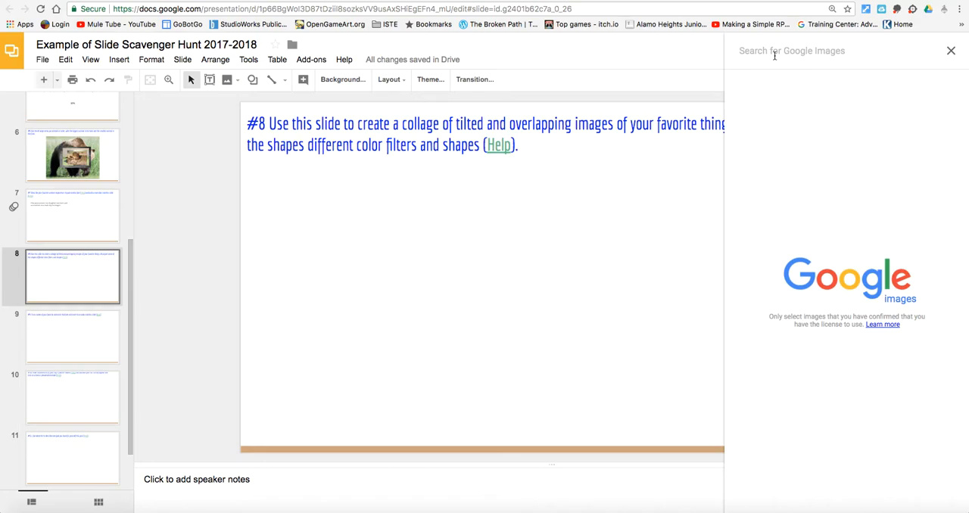
text(d)
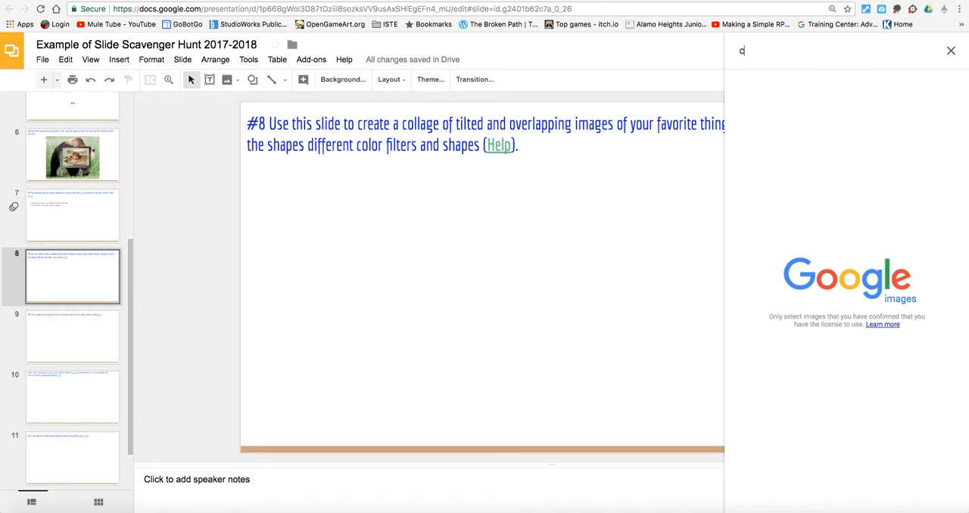
text(omputers)
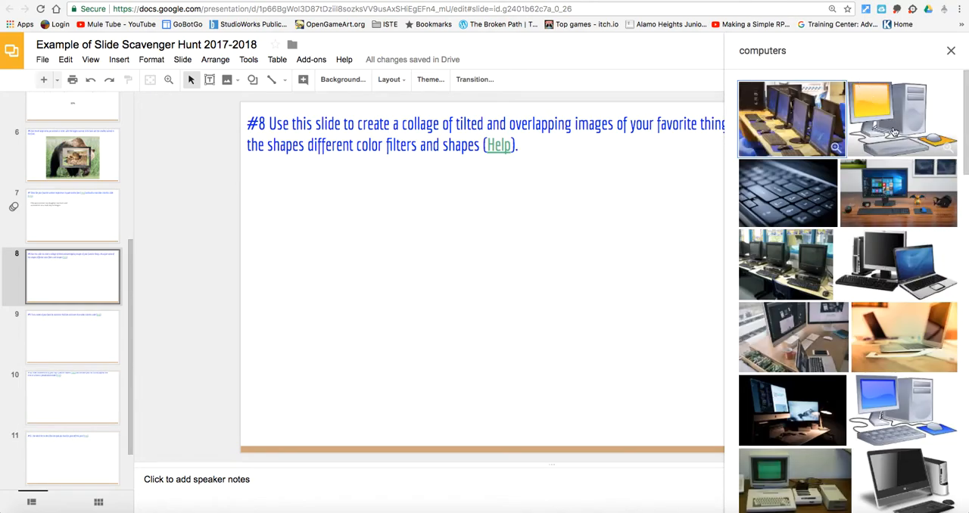
click(897, 192)
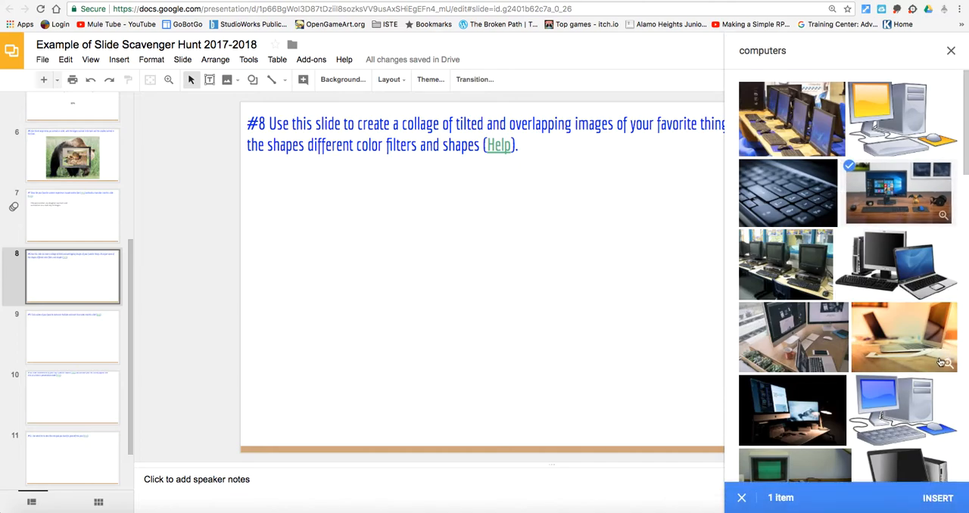
click(939, 498)
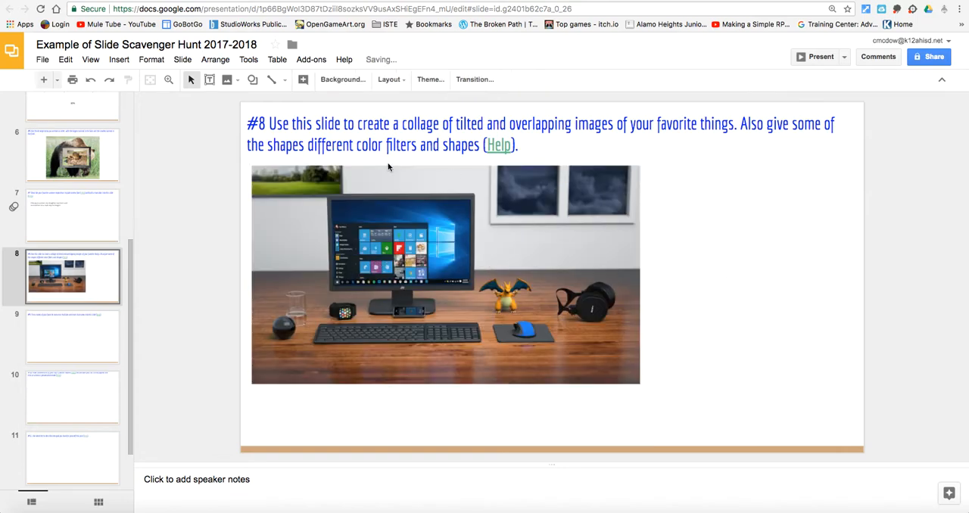
Insert a web-searched Magic: The Gathering image and move it to overlap the computer photo.
click(224, 79)
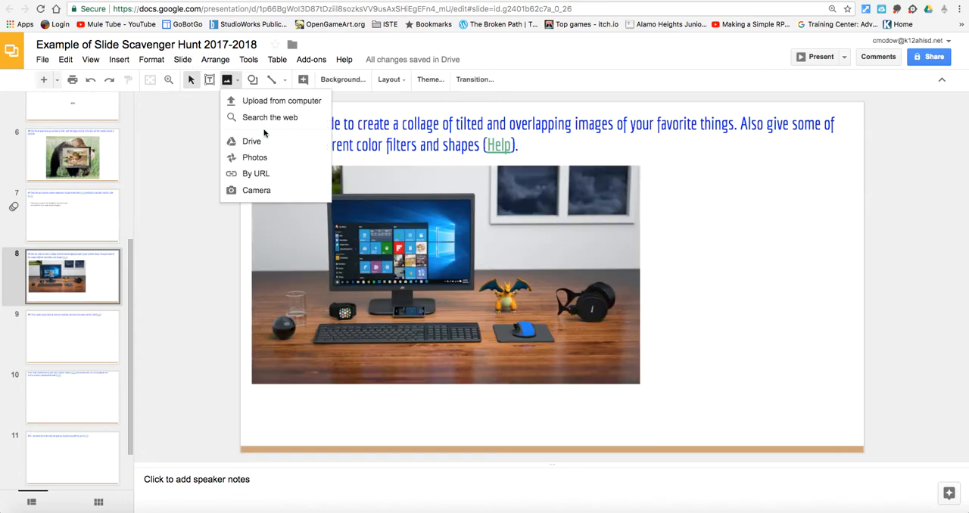
click(269, 118)
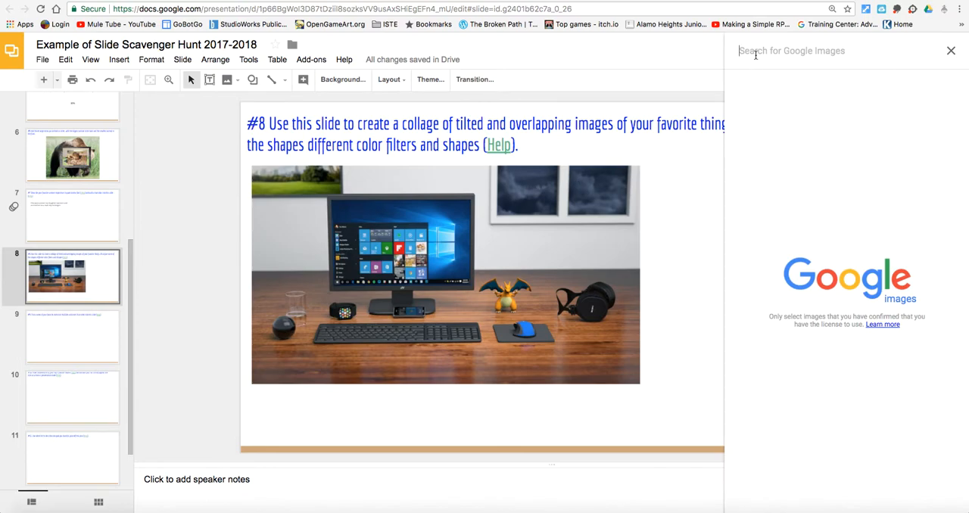
text(magic th)
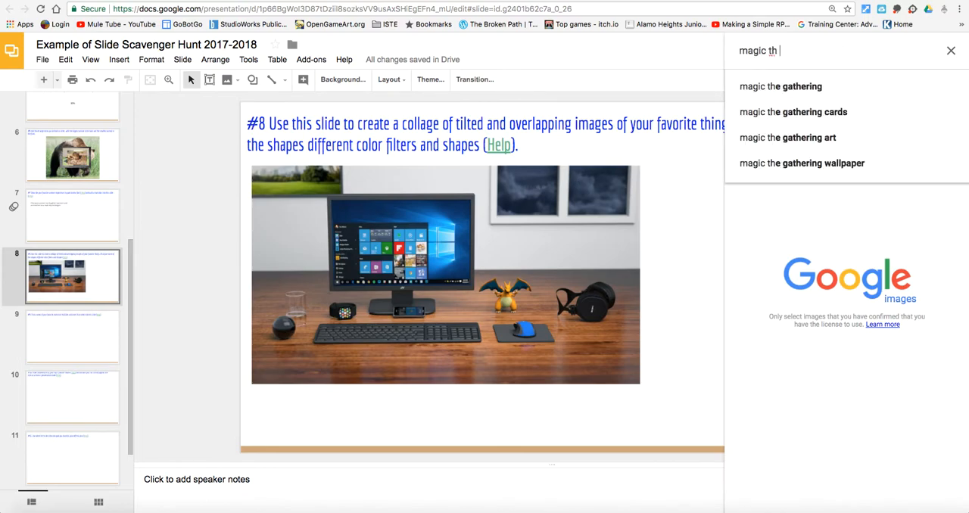
click(782, 84)
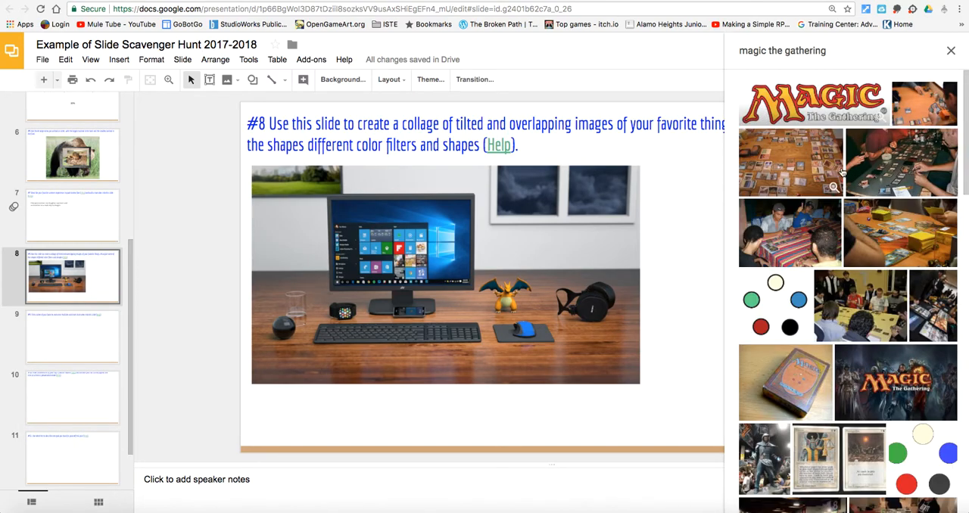
scroll(down, 3)
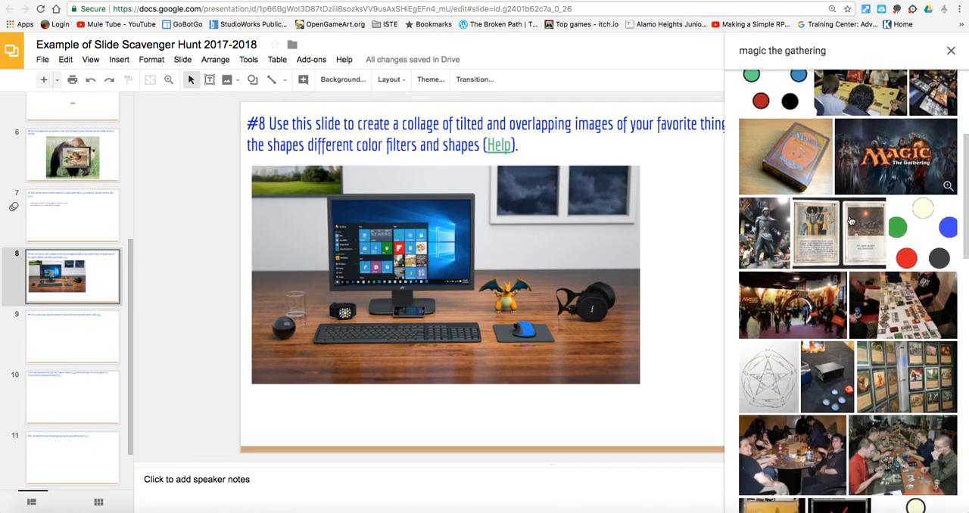
scroll(down, 3)
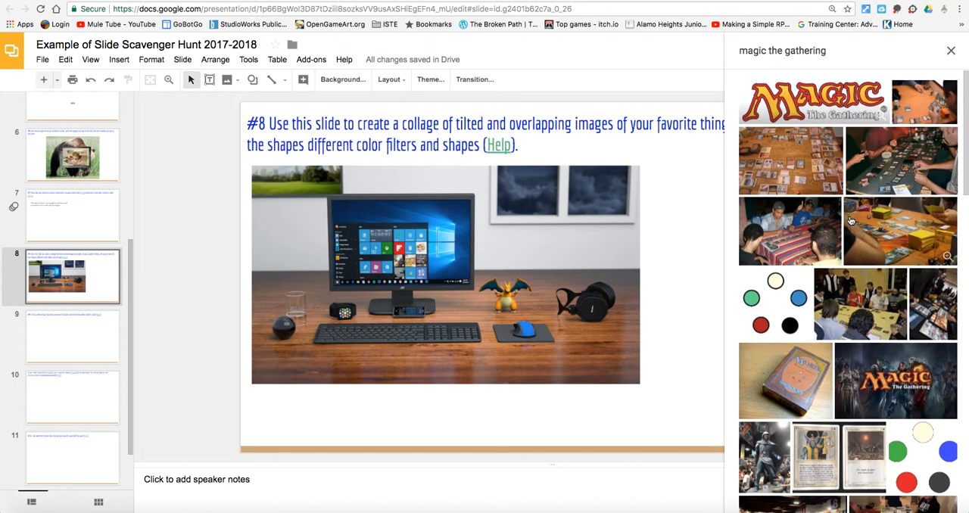
scroll(down, 3)
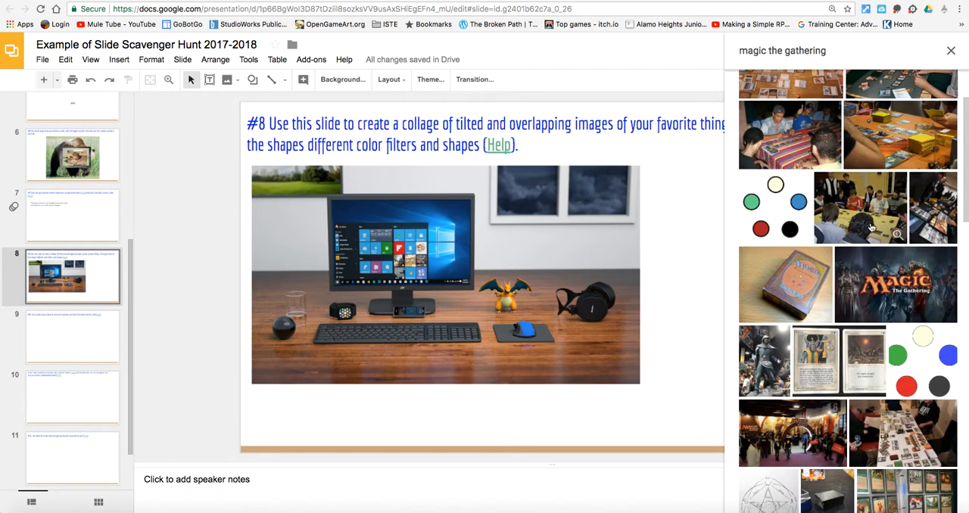
mouse_move(687, 261)
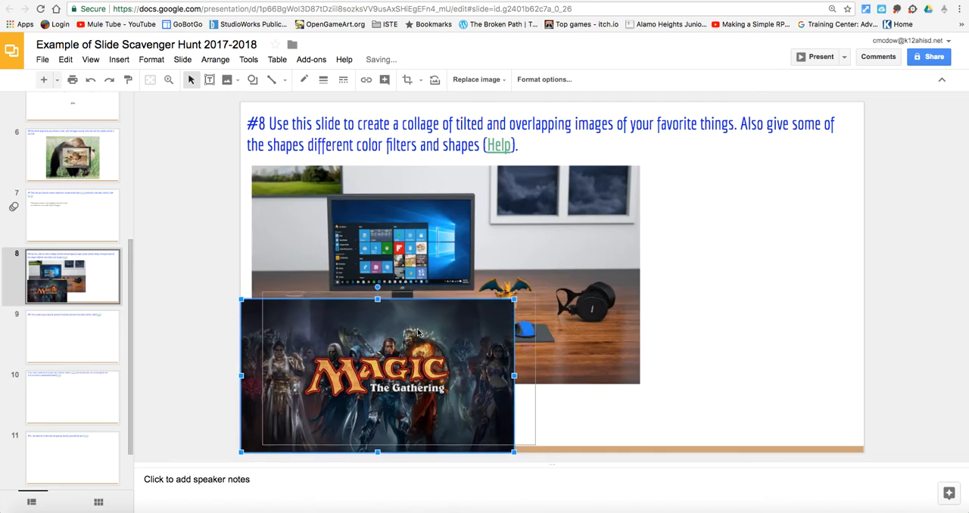
drag(377, 376, 718, 237)
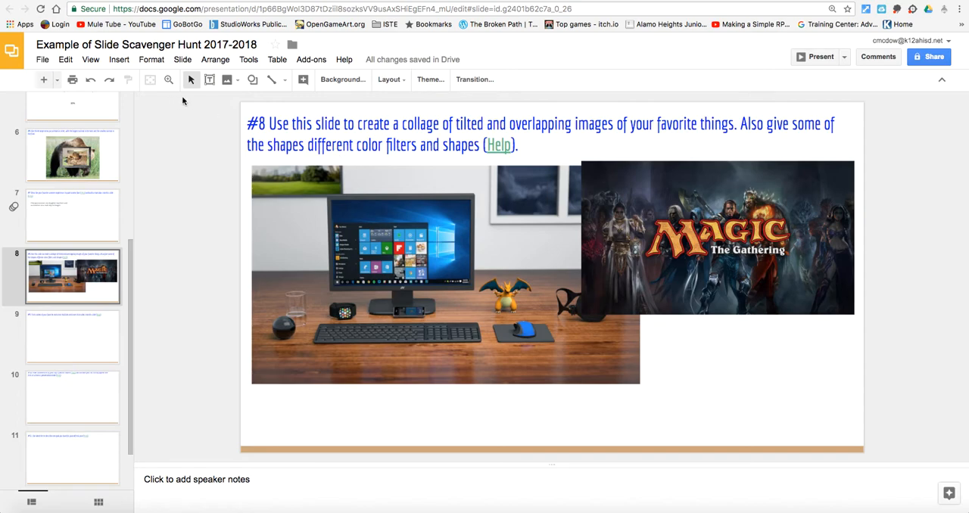
Insert a web-searched Led Zeppelin logo onto slide 8.
click(228, 79)
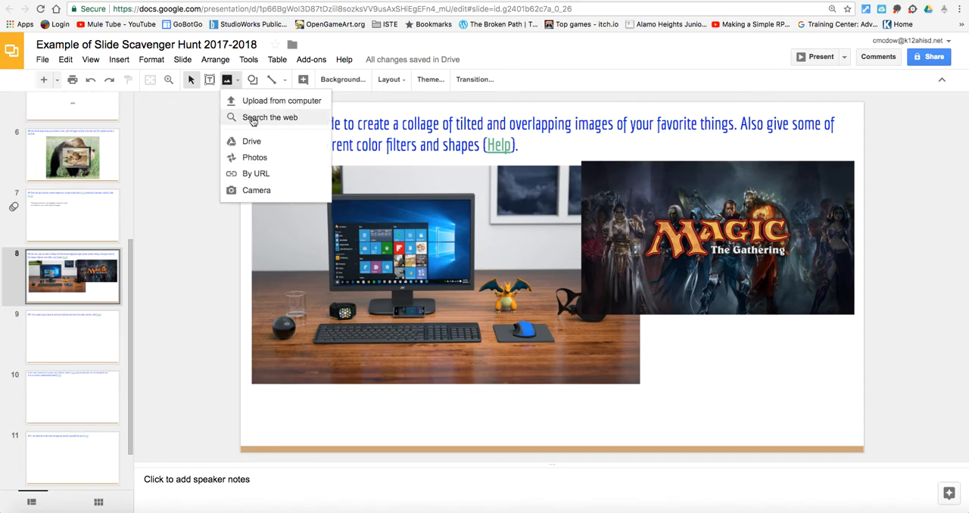
click(270, 116)
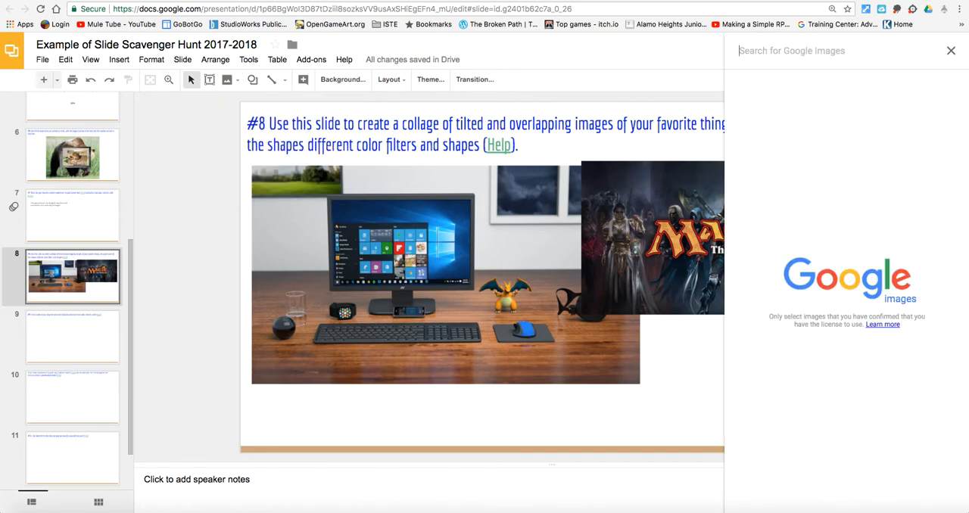
text(led zeppelin)
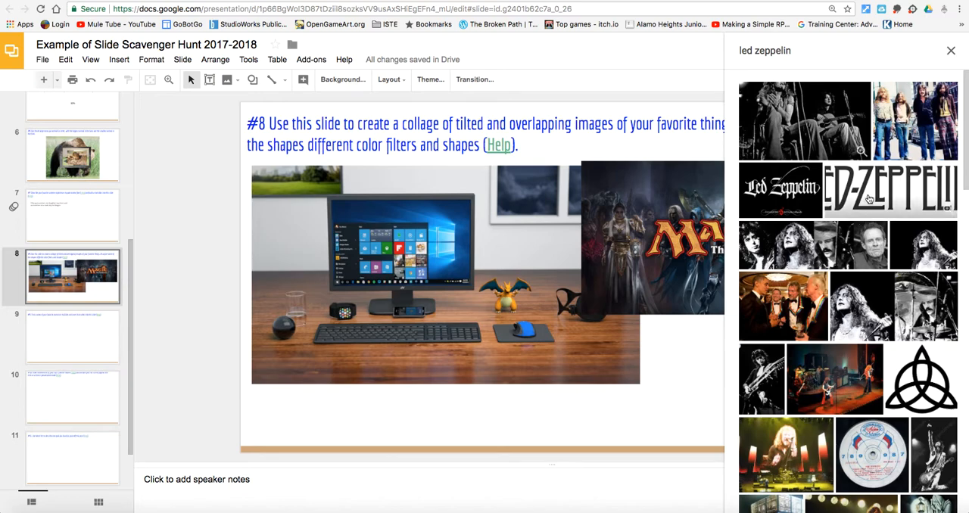
click(869, 200)
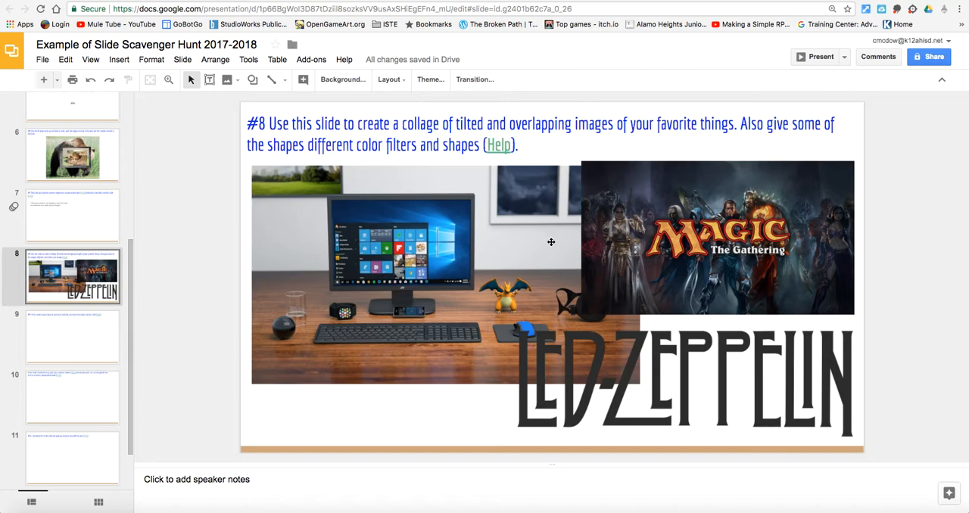
mouse_move(427, 221)
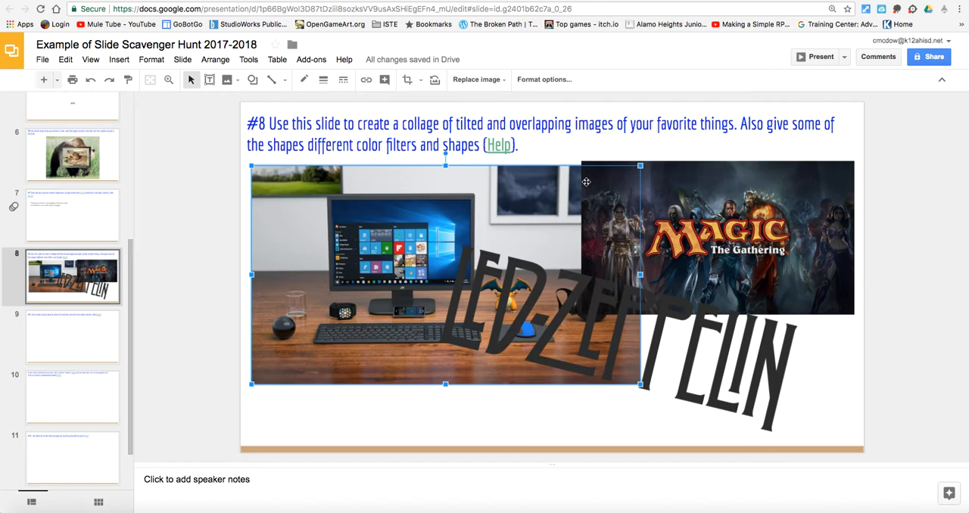
mouse_move(412, 79)
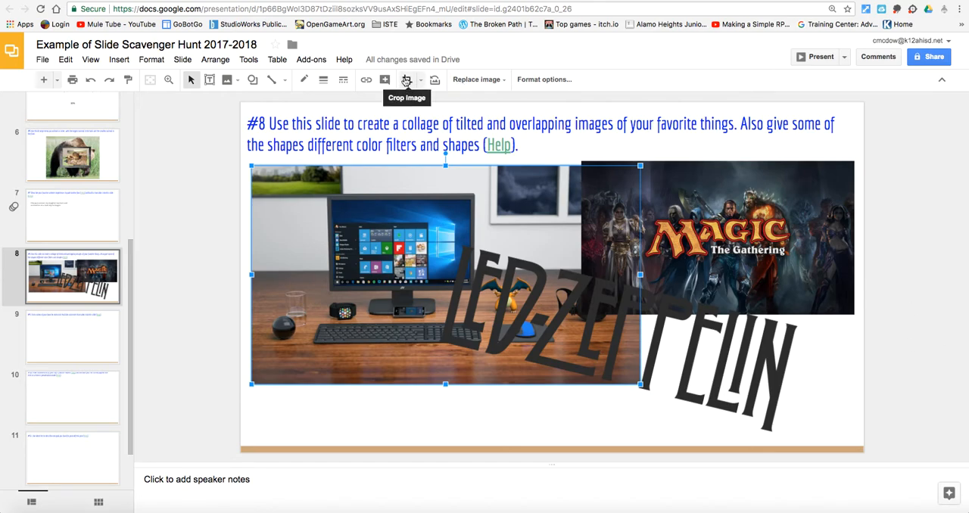
mouse_move(413, 82)
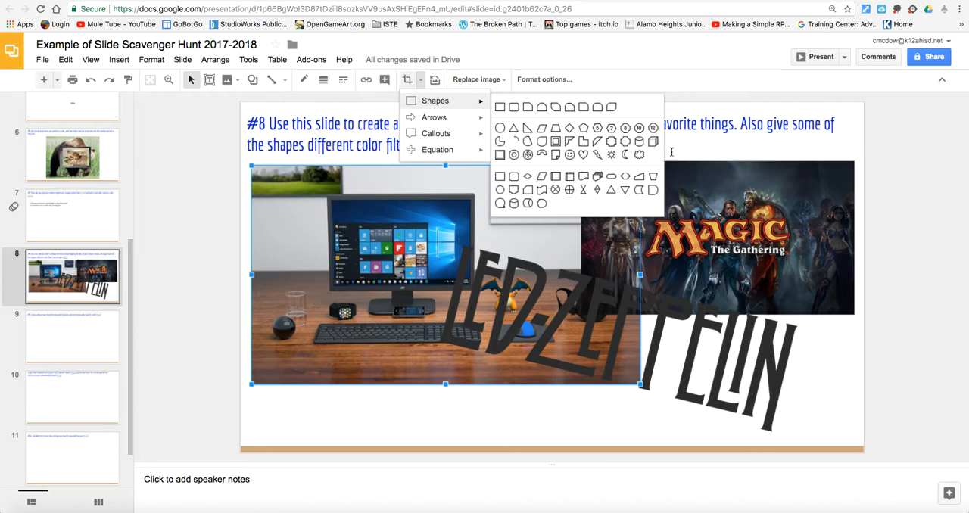
mouse_move(435, 118)
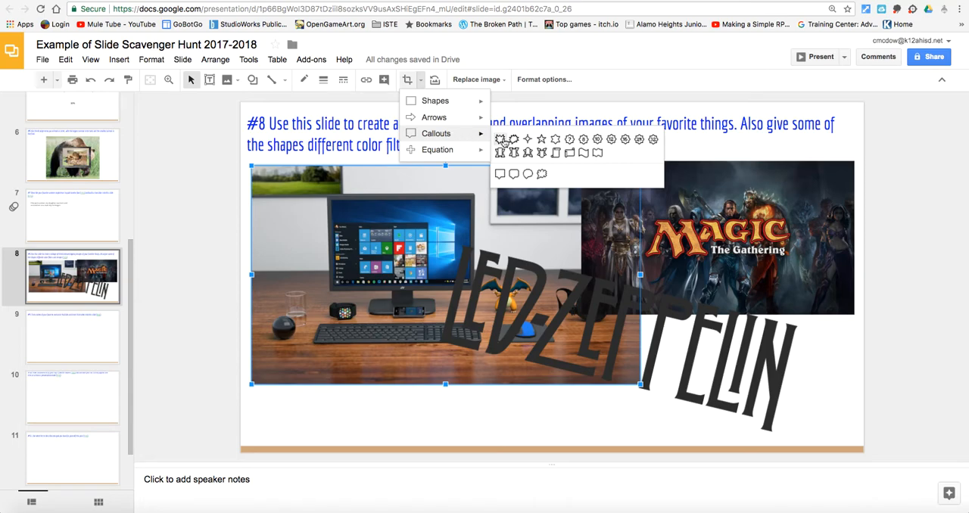
Mask the computer photo with the explosion callout shape.
click(502, 138)
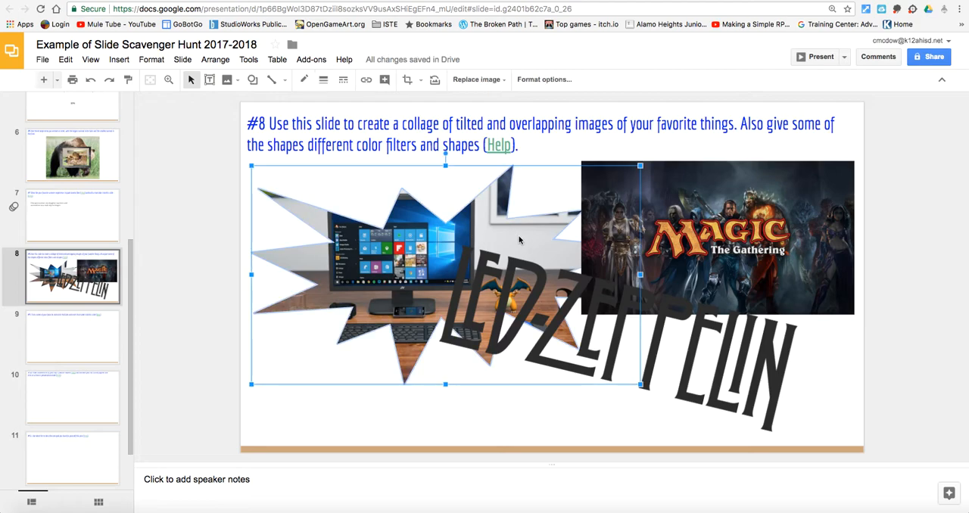
mouse_move(322, 79)
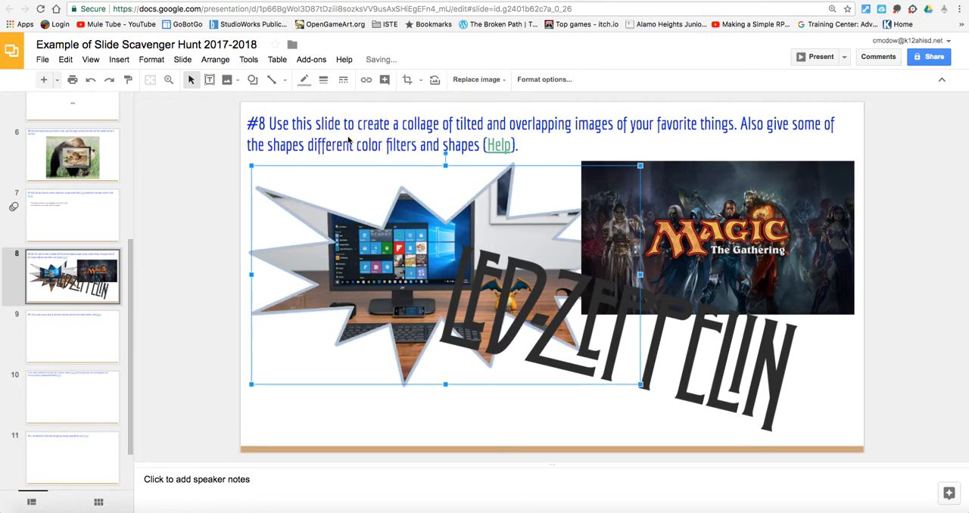
Give the explosion-shaped photo a red dotted outline, then select the Magic image.
click(303, 79)
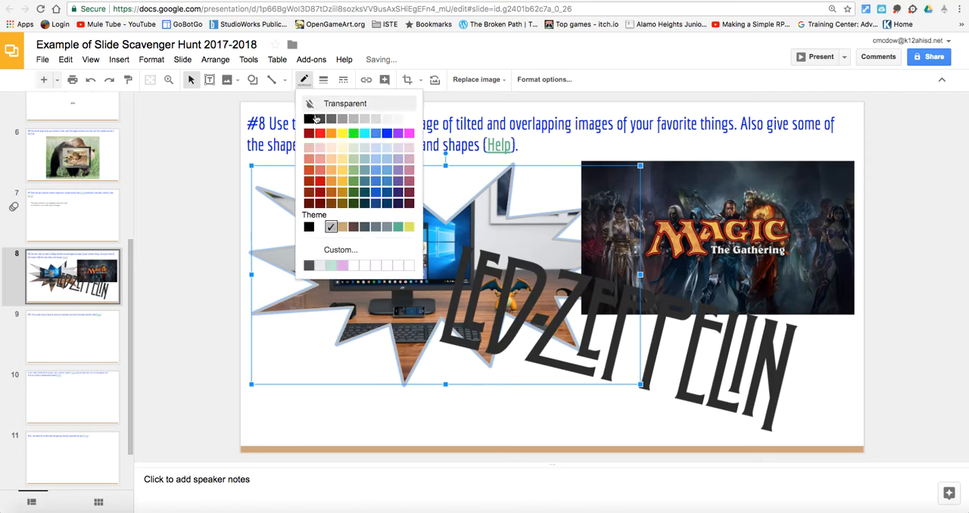
click(306, 134)
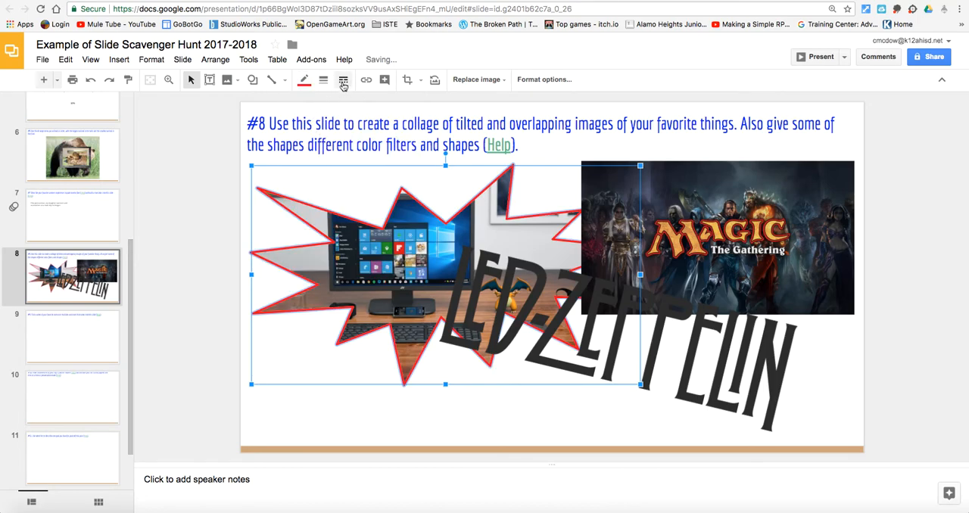
click(342, 80)
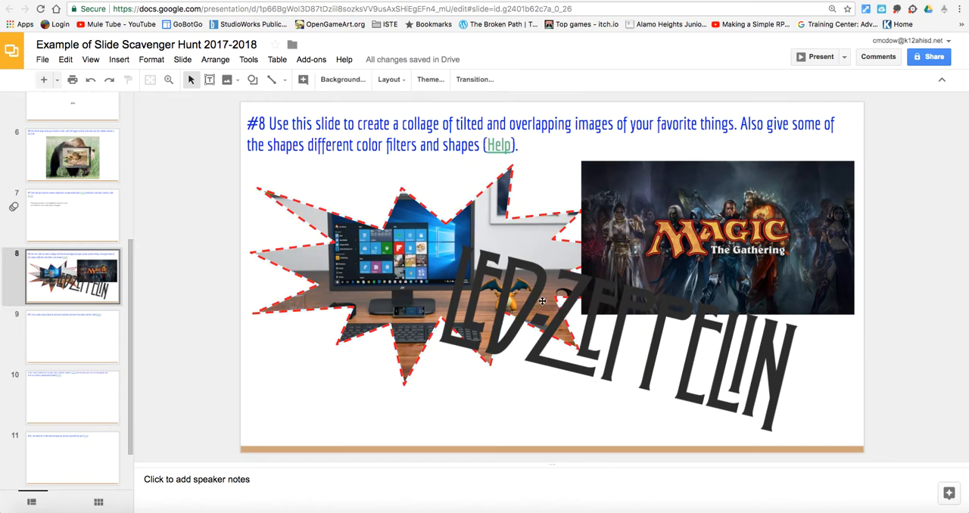
click(638, 227)
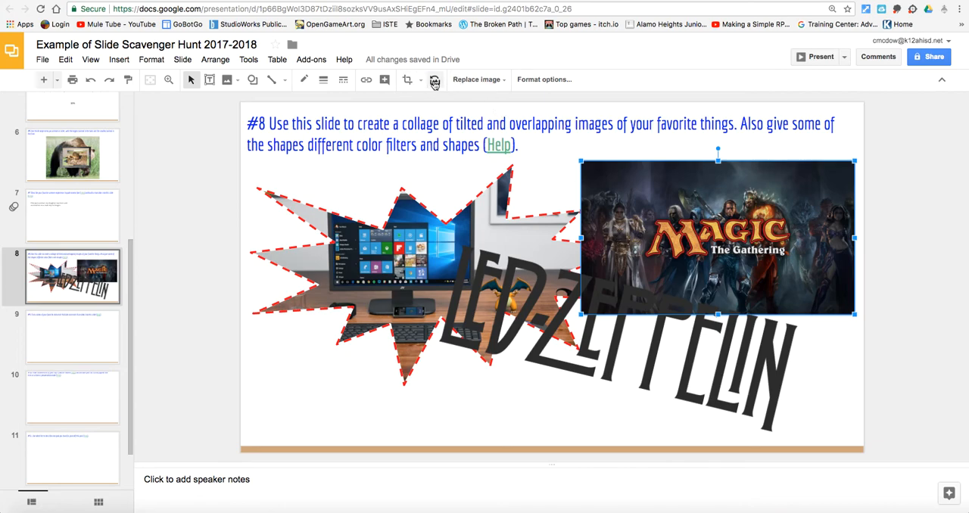
mouse_move(546, 79)
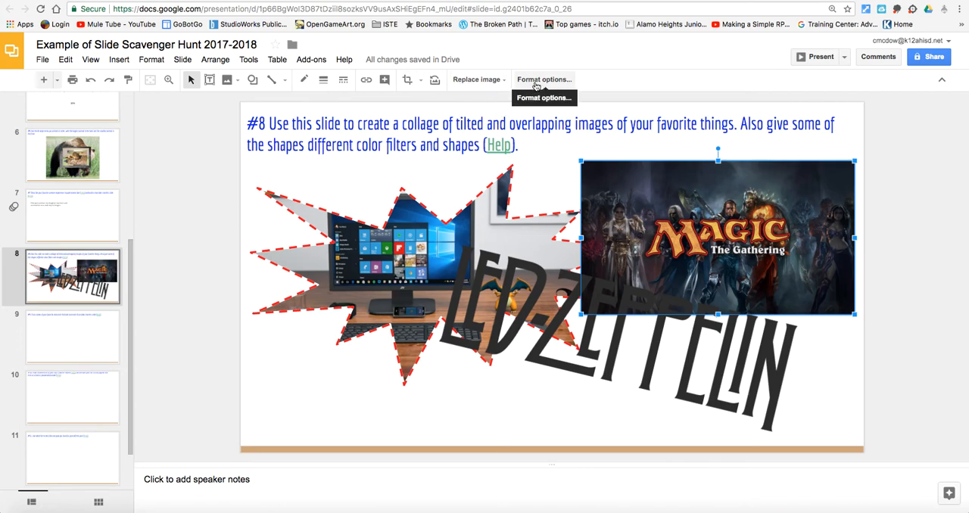
Recolor the Magic image with a dark green tint and show its transparency adjustments.
click(544, 79)
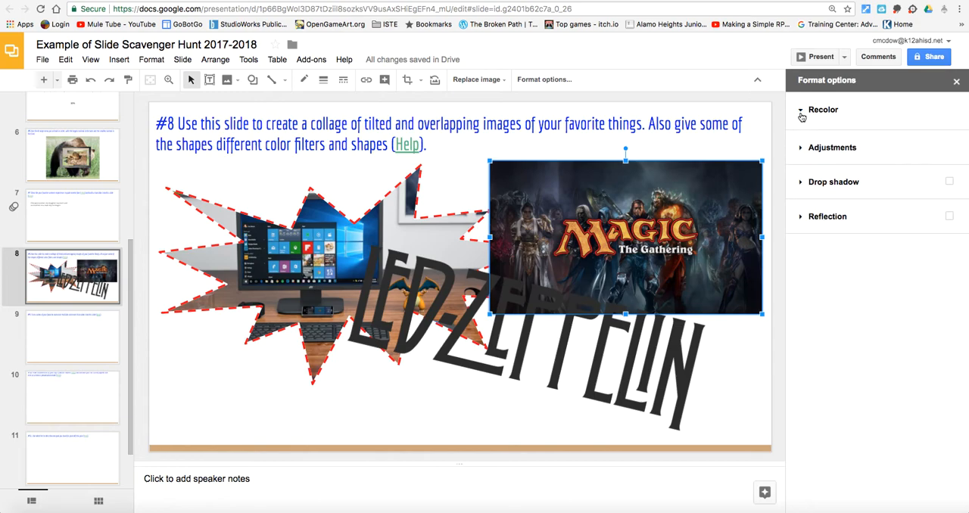
click(824, 109)
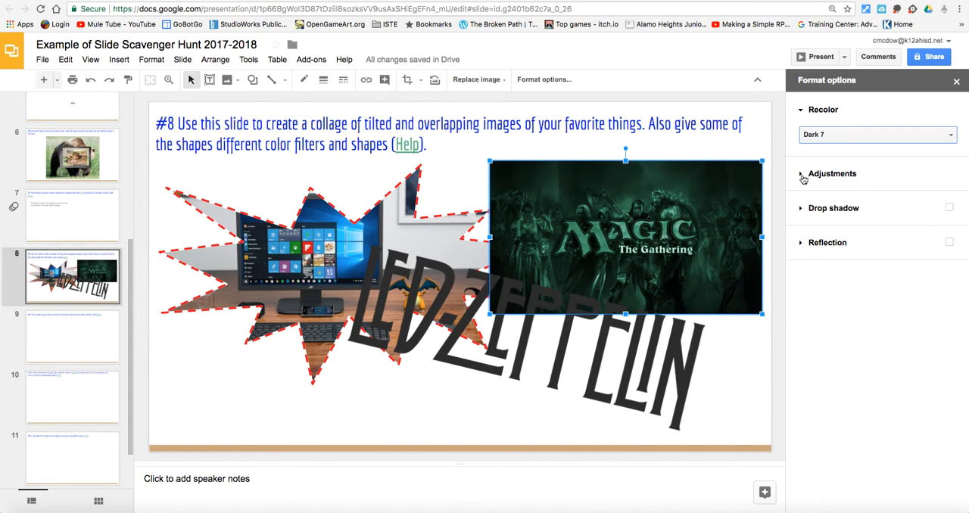
click(832, 172)
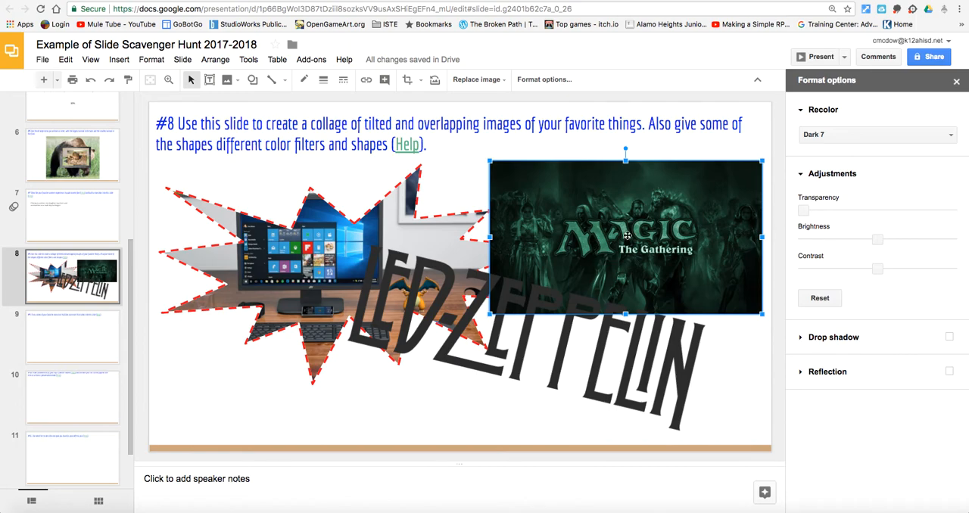
mouse_move(521, 261)
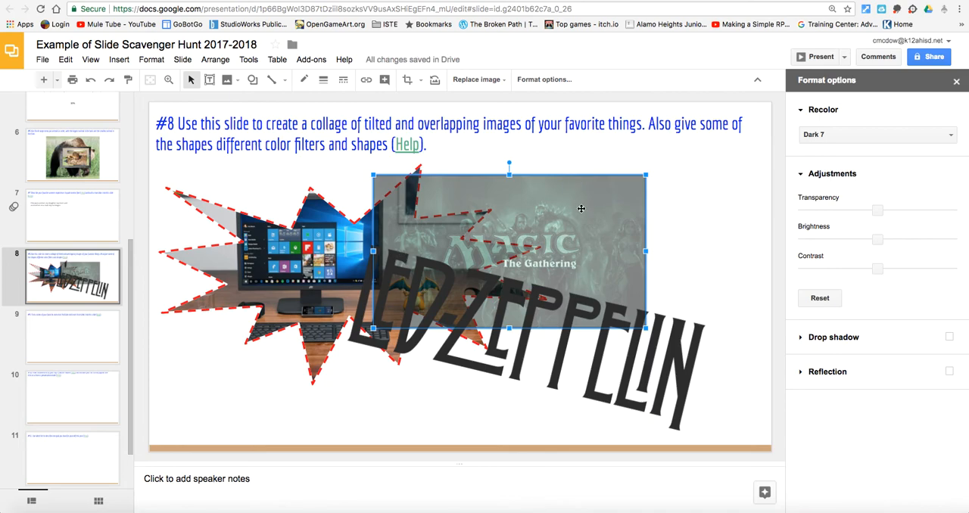
mouse_move(430, 285)
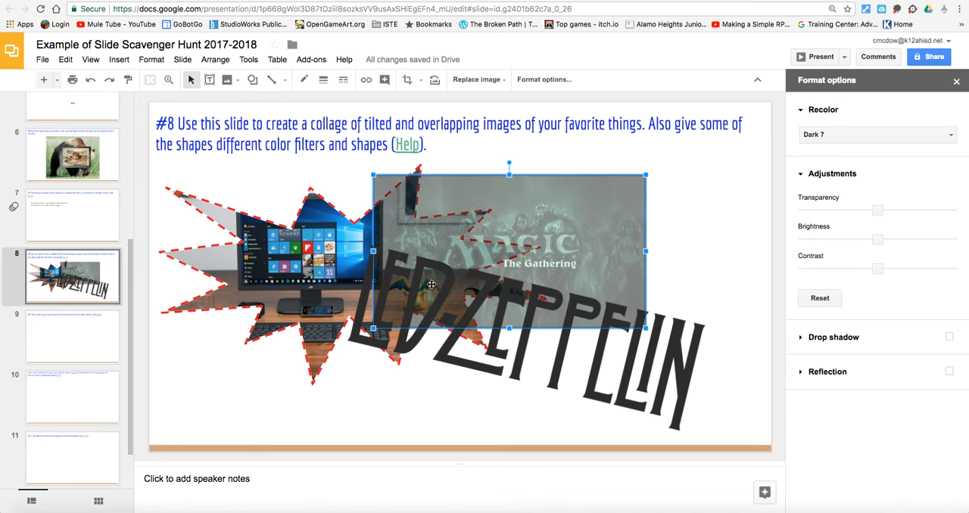
mouse_move(356, 221)
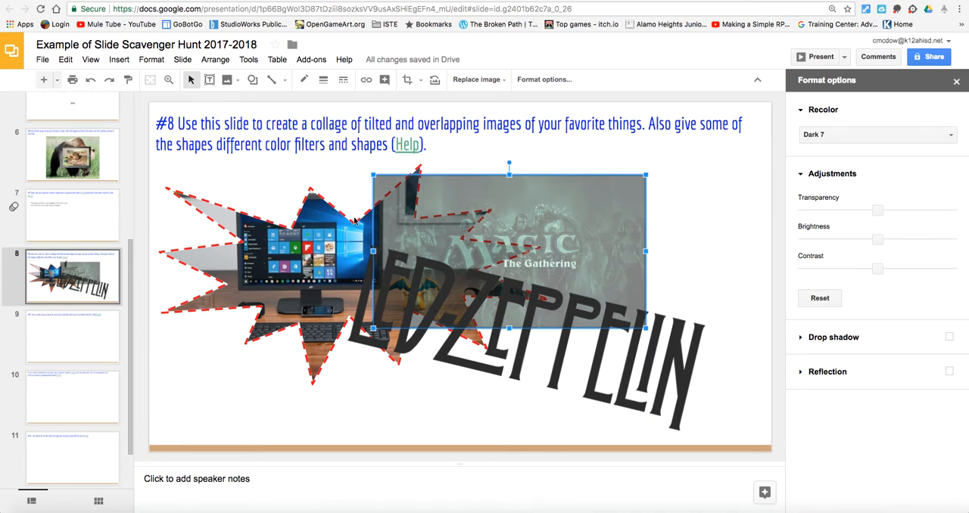